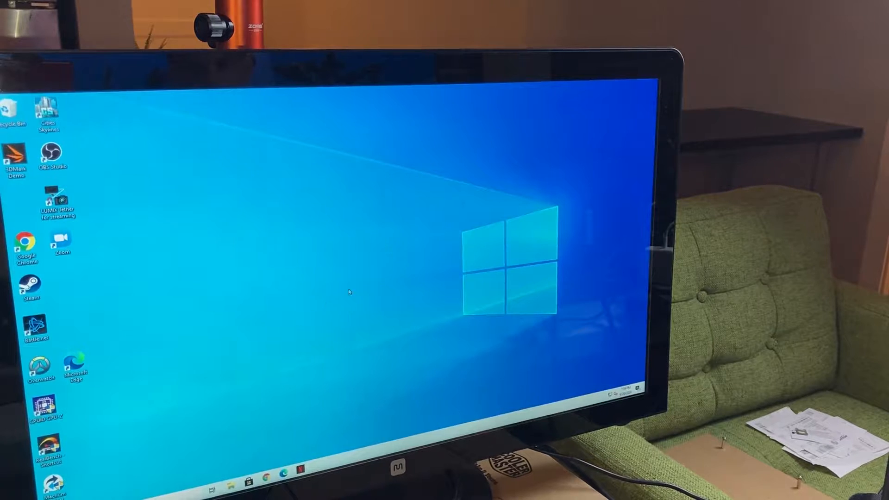
mouse_move(108, 345)
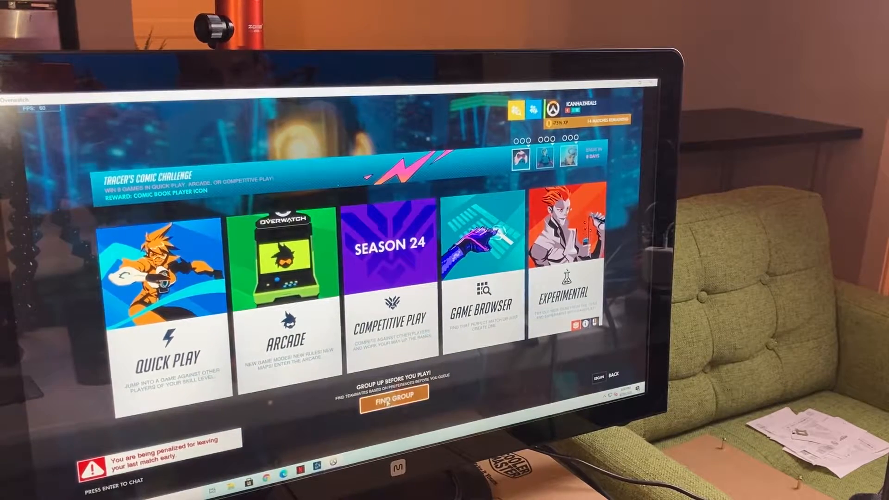
Step: Queue Quick Play as support and continue past the team lineup into a Zenyatta defense spawn
click(167, 277)
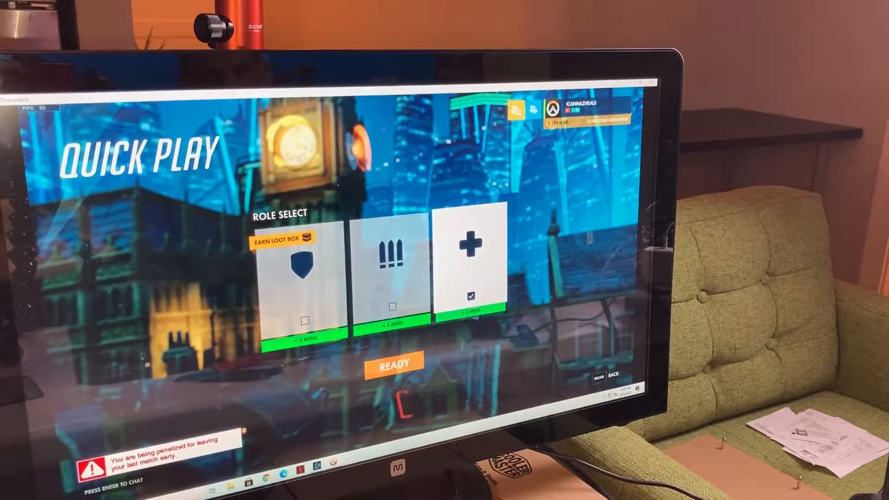
click(394, 362)
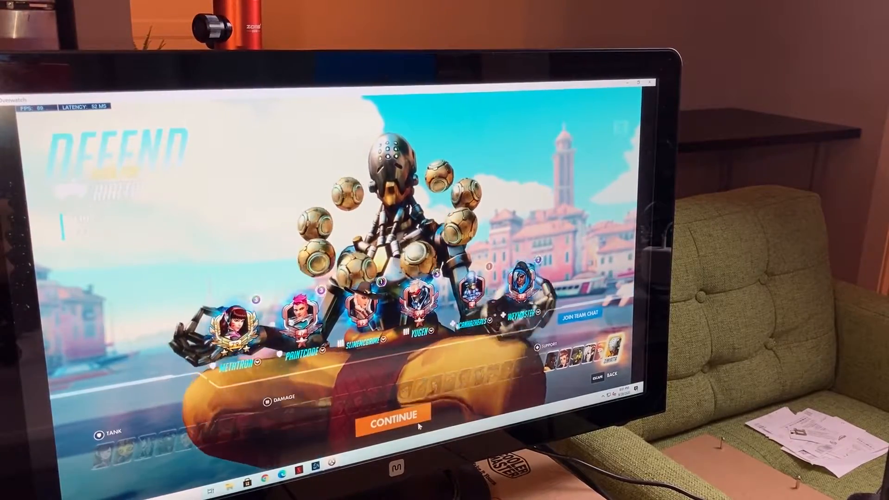
click(393, 408)
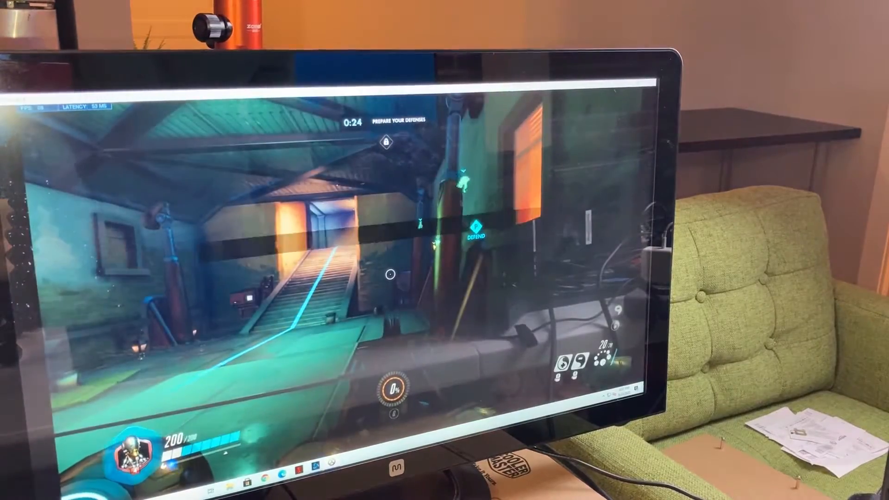